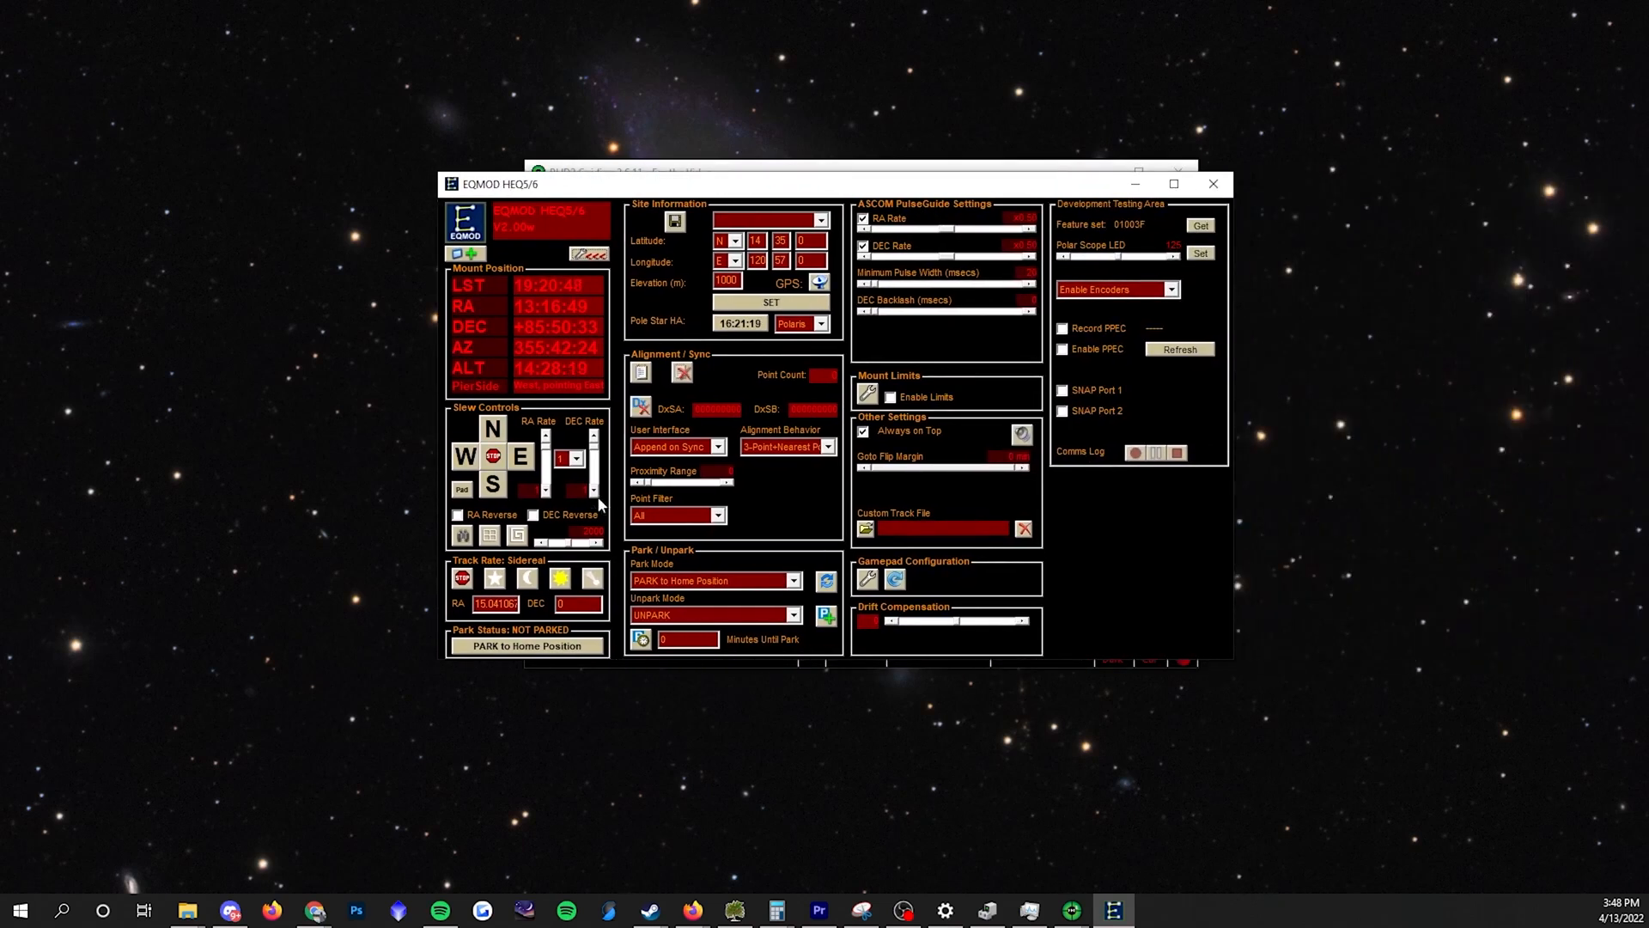
{"action": "mouse_move", "coordinate": [950, 261]}
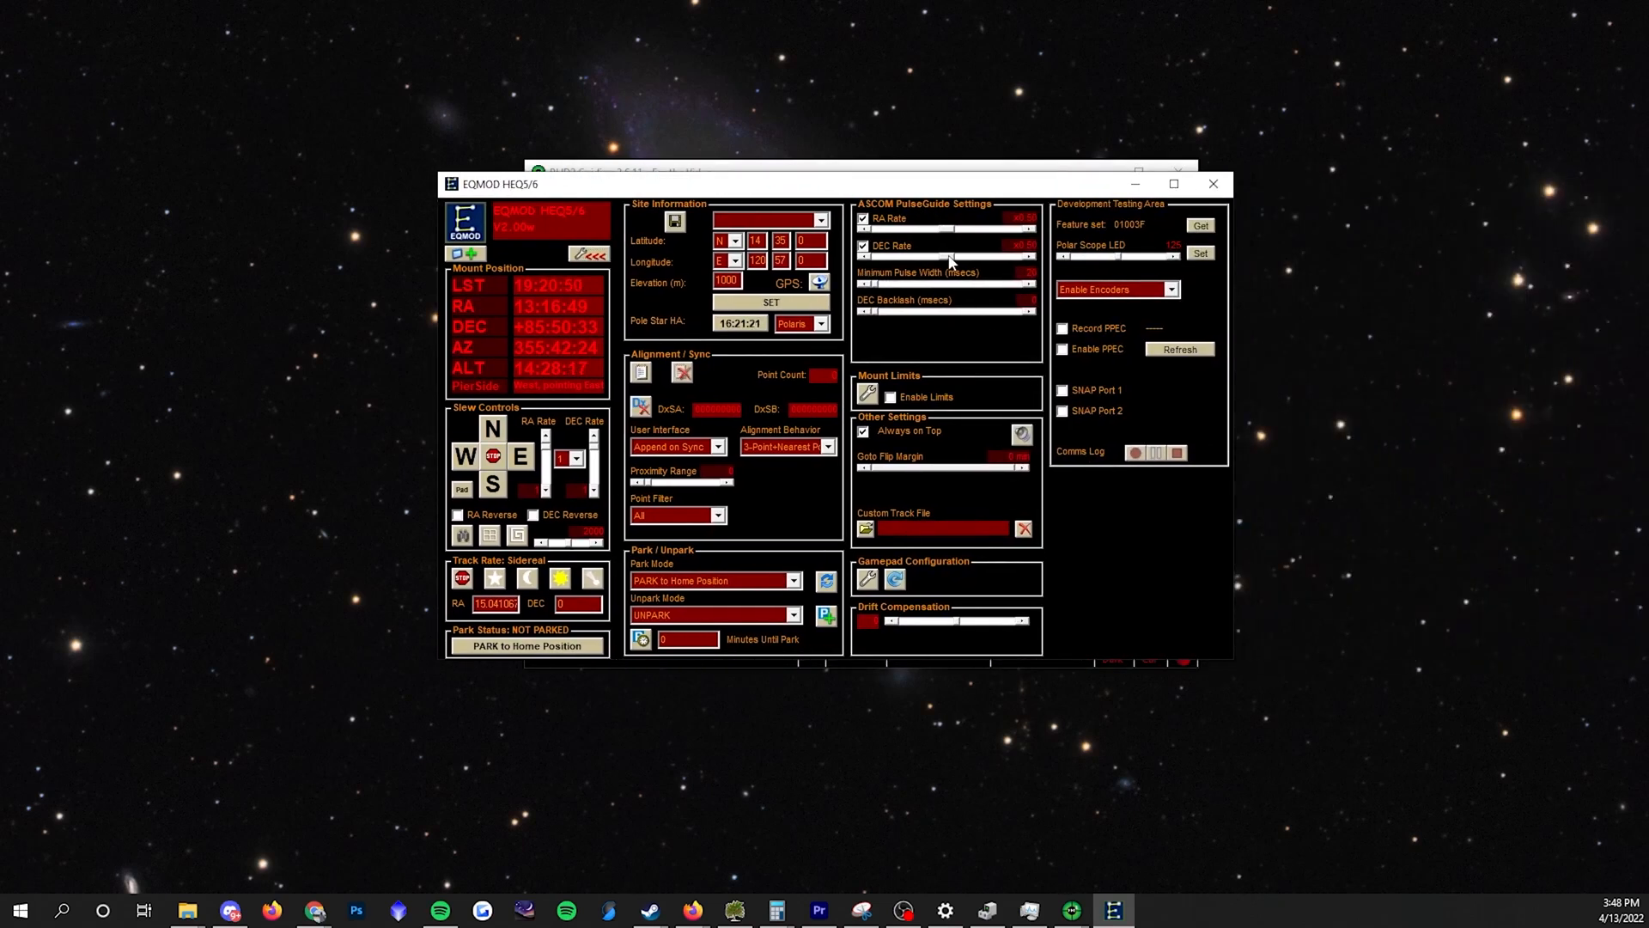
- Run PHD2's Check for Updates and acknowledge the 'up to date' message before viewing the guiding History graph
{"action": "left_click", "coordinate": [1173, 184]}
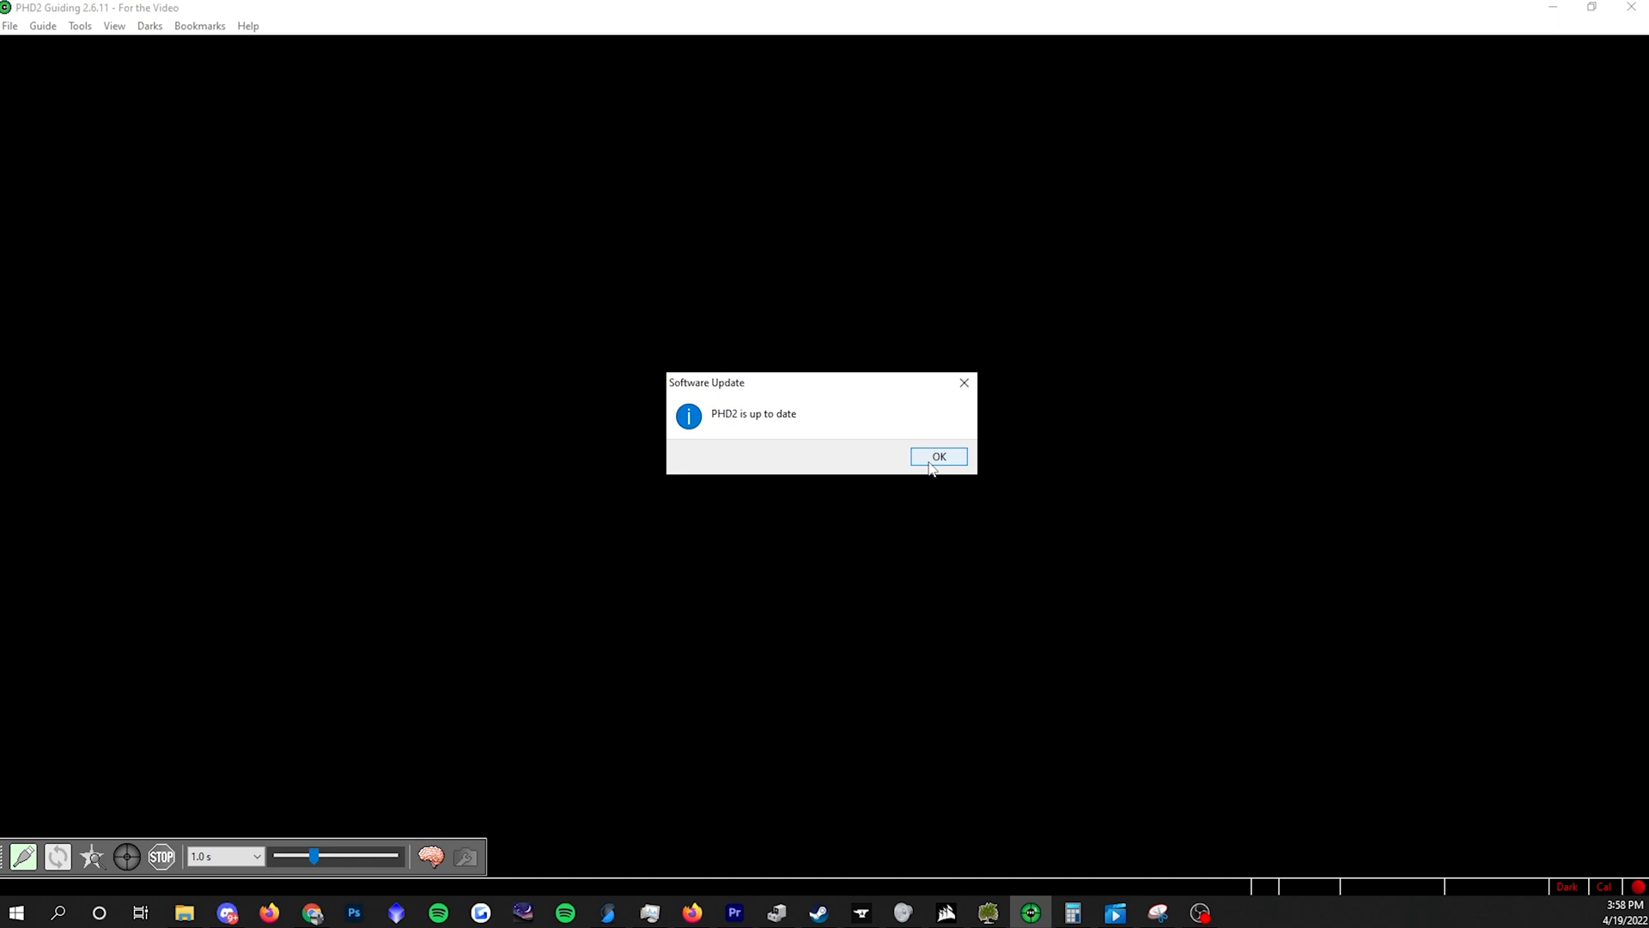
{"action": "left_click", "coordinate": [938, 457]}
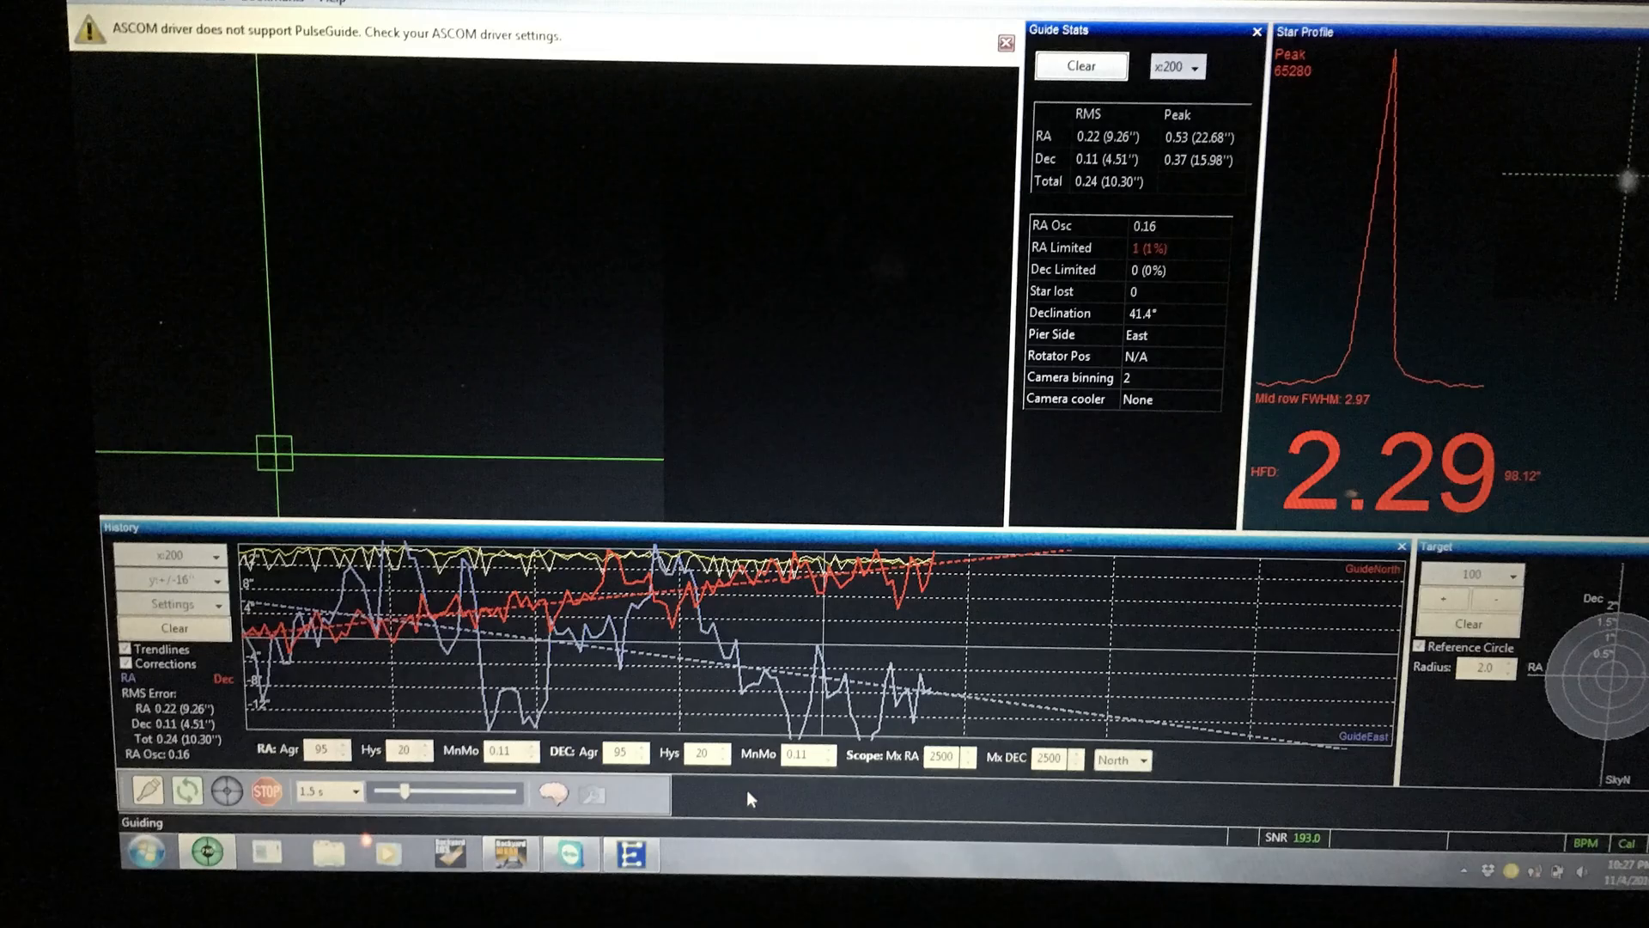